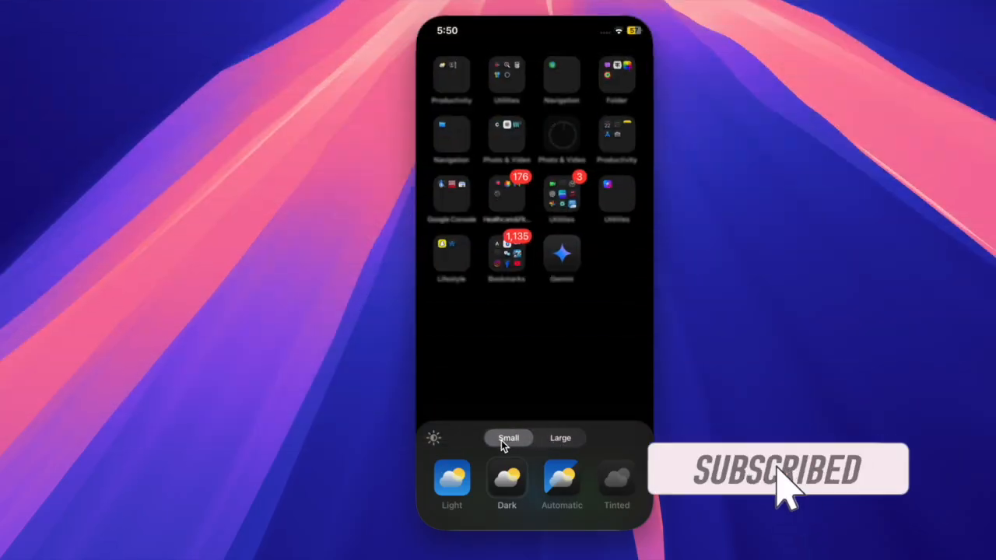
Step: Set Home Screen icons to Large and Tinted, then drag the hue slider to pick a tint colour
left_click(560, 437)
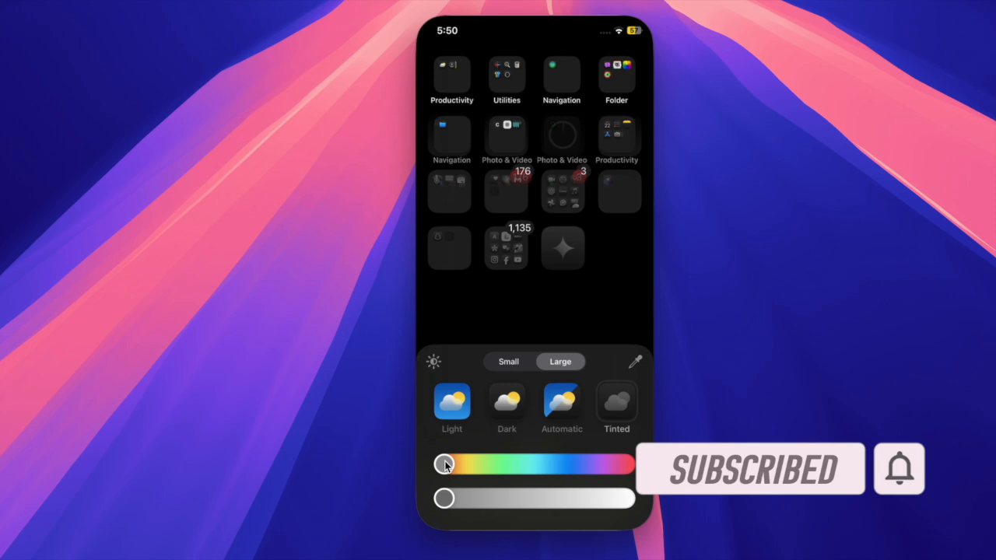
left_click_drag(444, 465, 610, 464)
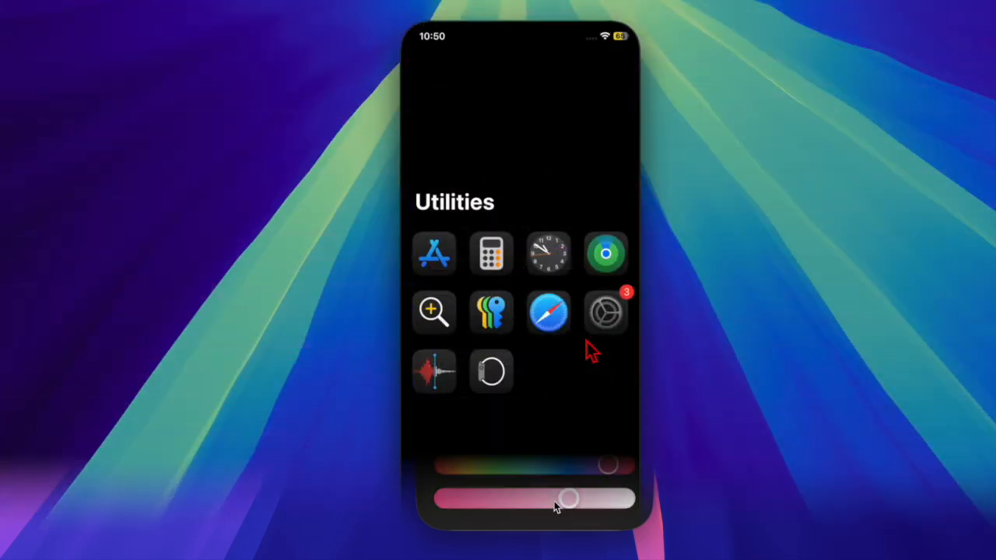
Step: From Settings, switch the Mail inbox to the Categories layout and show the shopping category
left_click(605, 311)
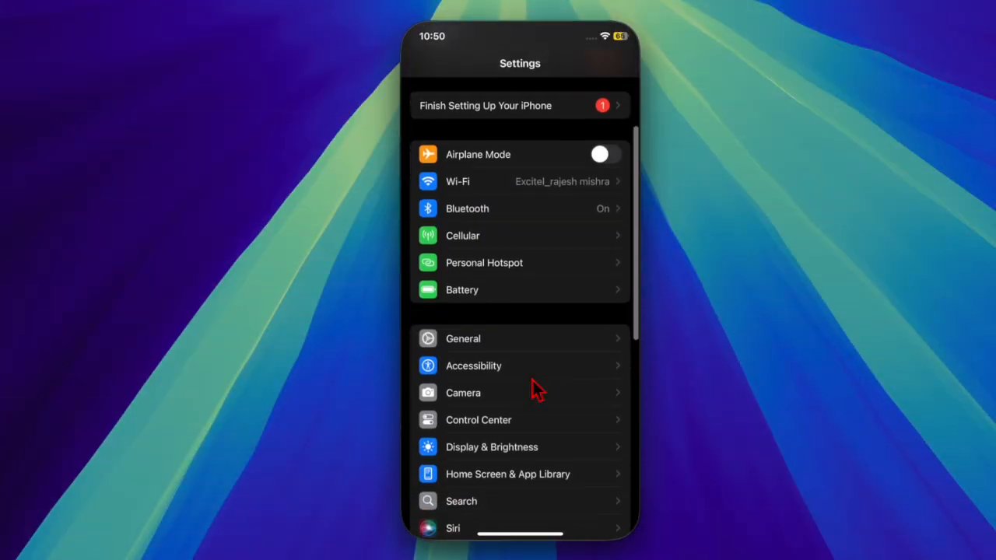
left_click(463, 339)
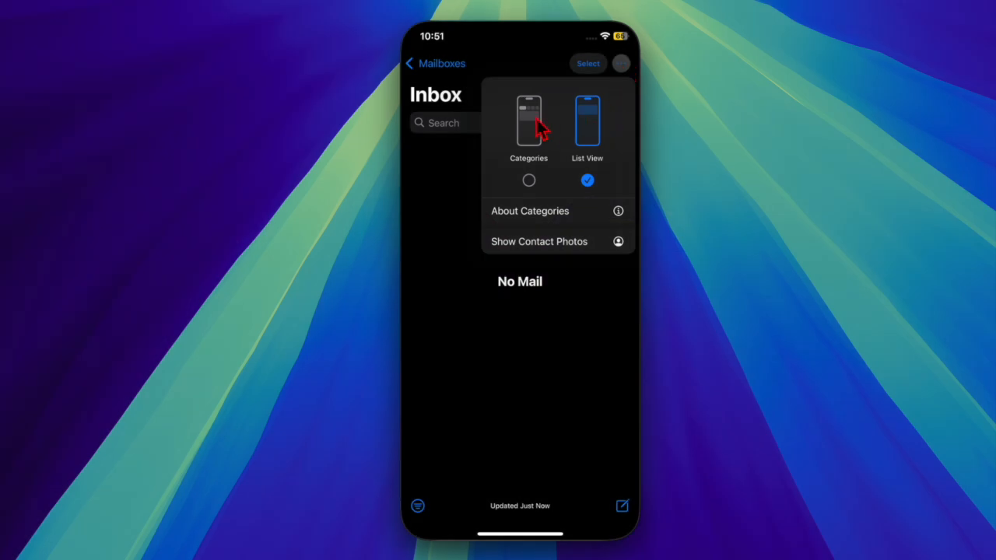
left_click(529, 121)
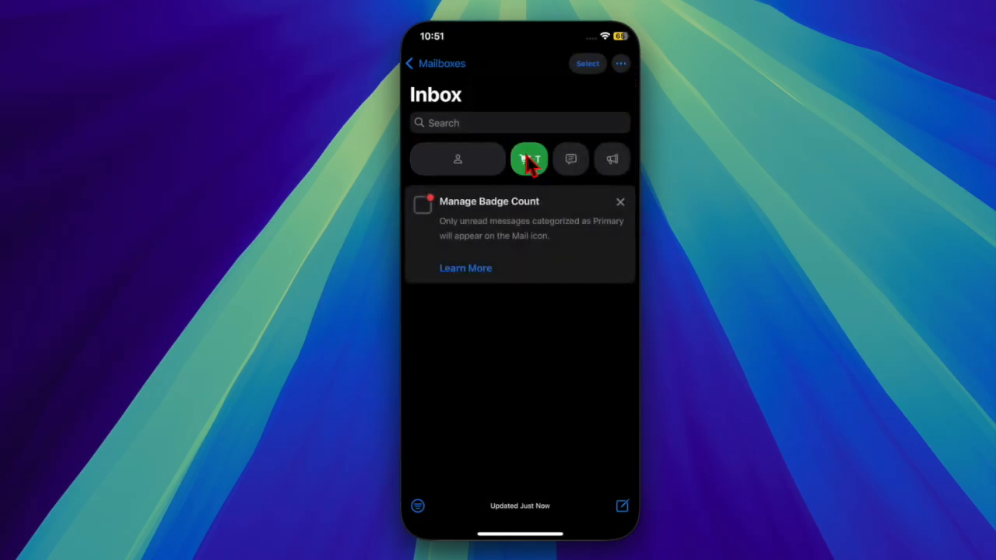
left_click(620, 63)
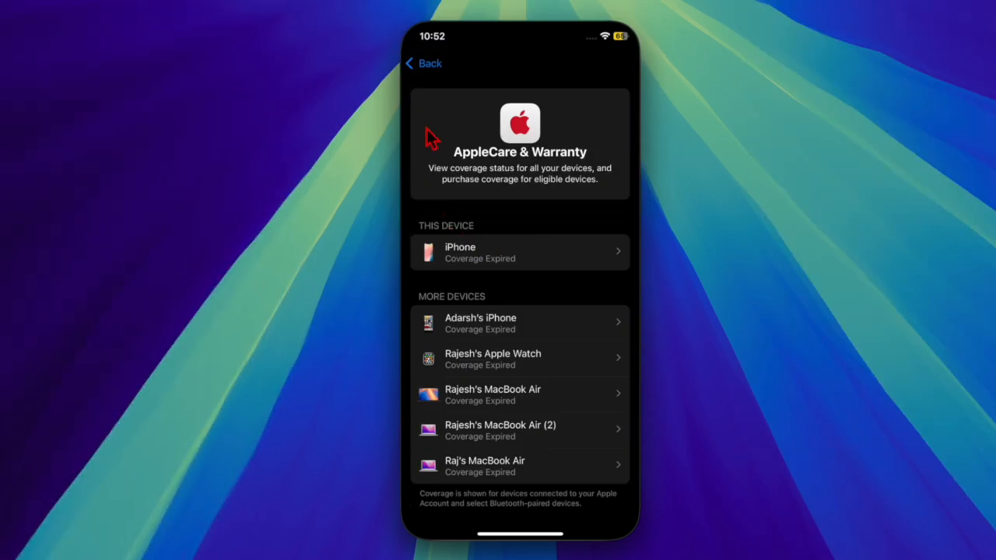
mouse_move(568, 82)
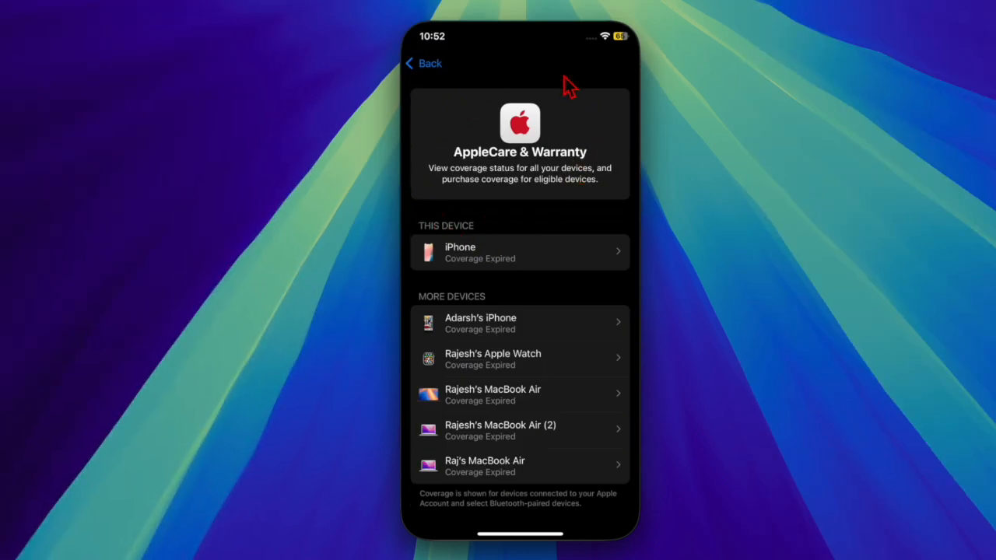
mouse_move(505, 234)
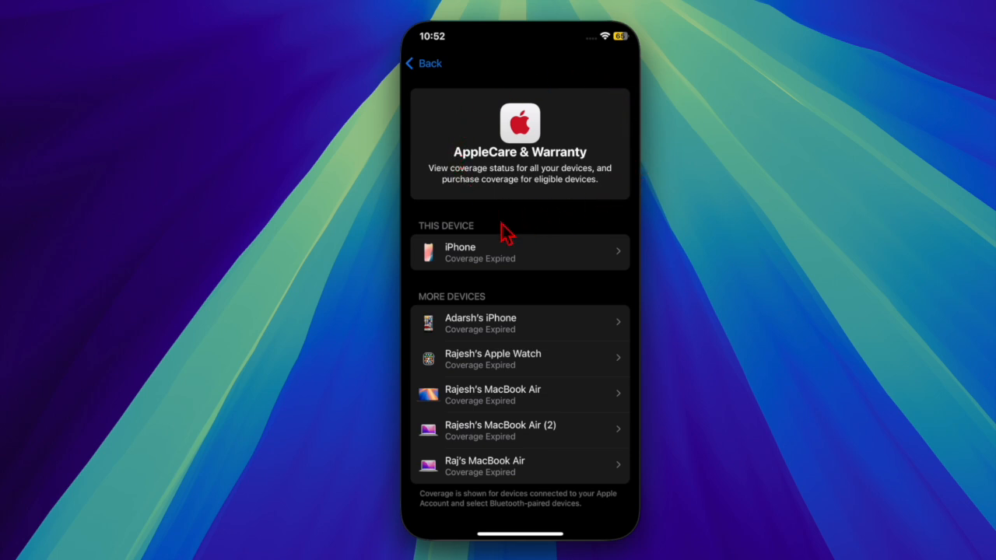
mouse_move(480, 431)
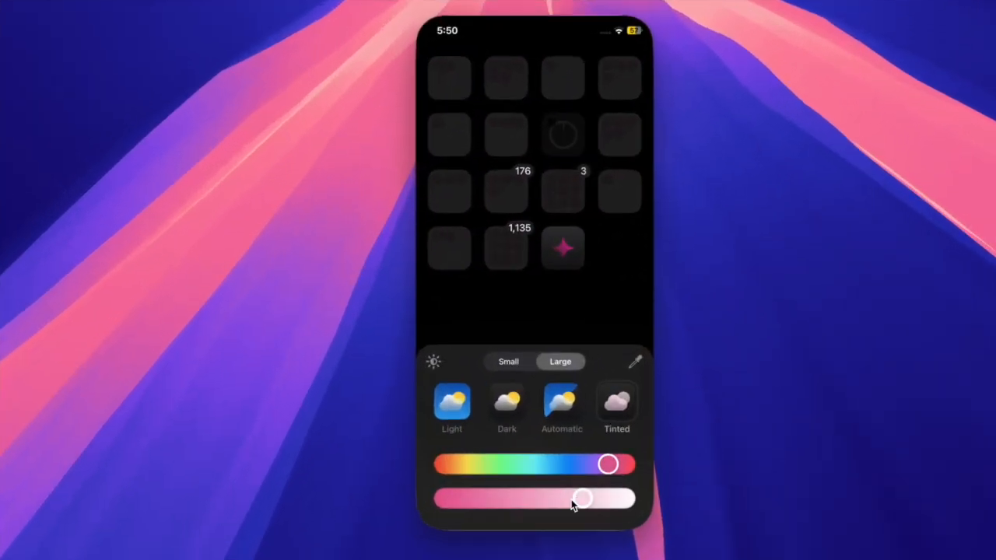
Step: Drag the saturation slider toward the middle to soften the pink icon tint
left_click_drag(582, 498, 544, 498)
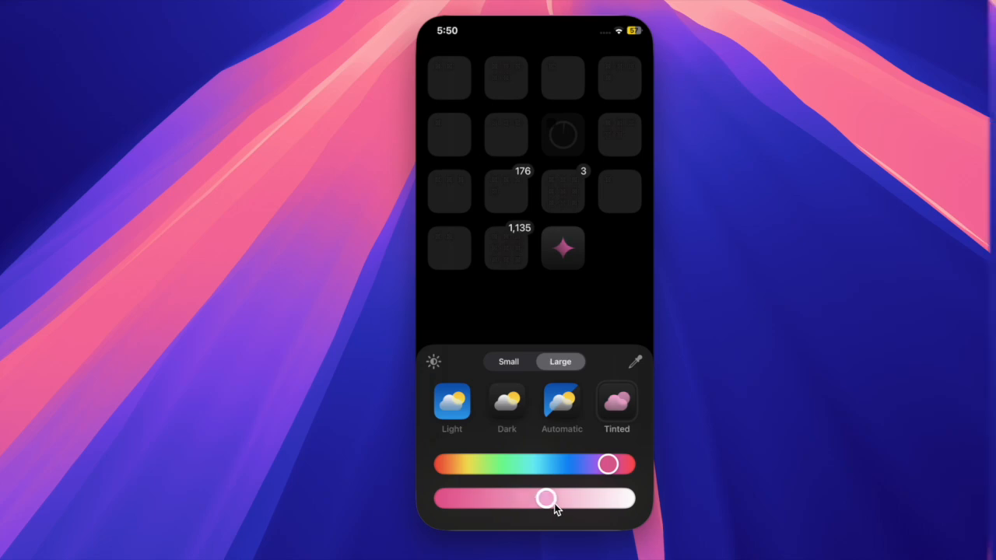